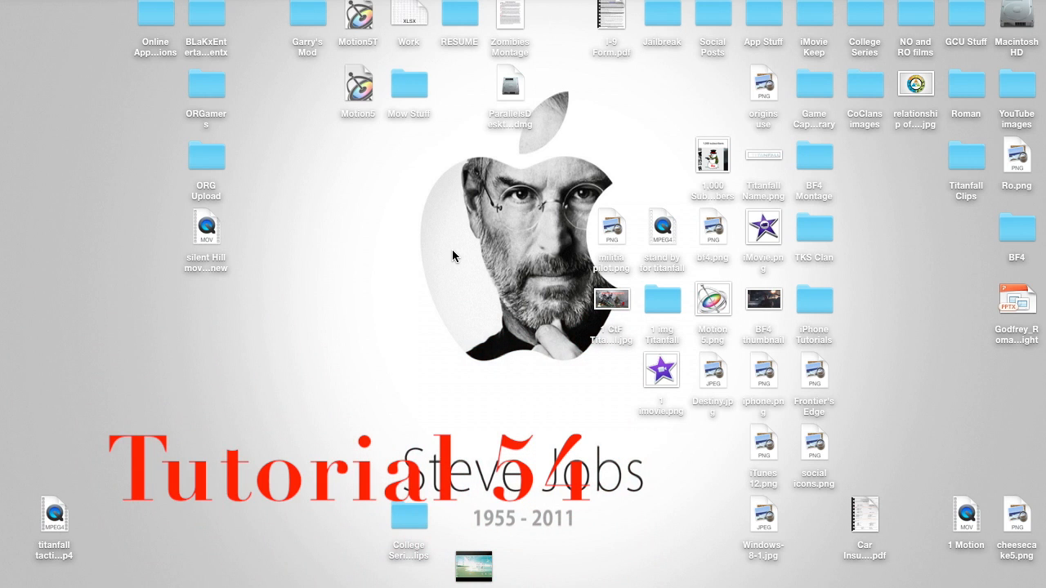
{"action": "mouse_move", "coordinate": [464, 255]}
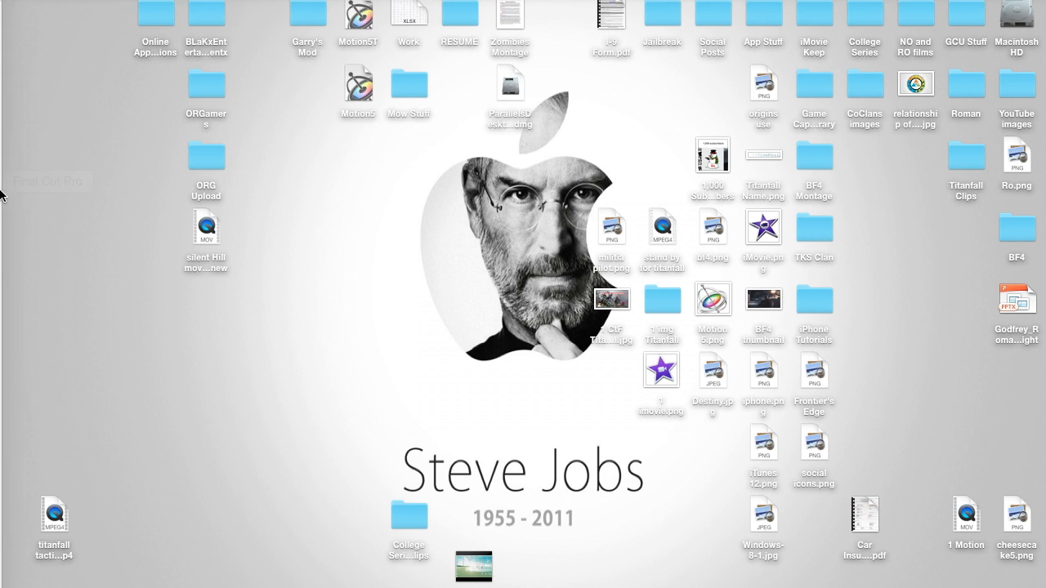
{"action": "mouse_move", "coordinate": [17, 203]}
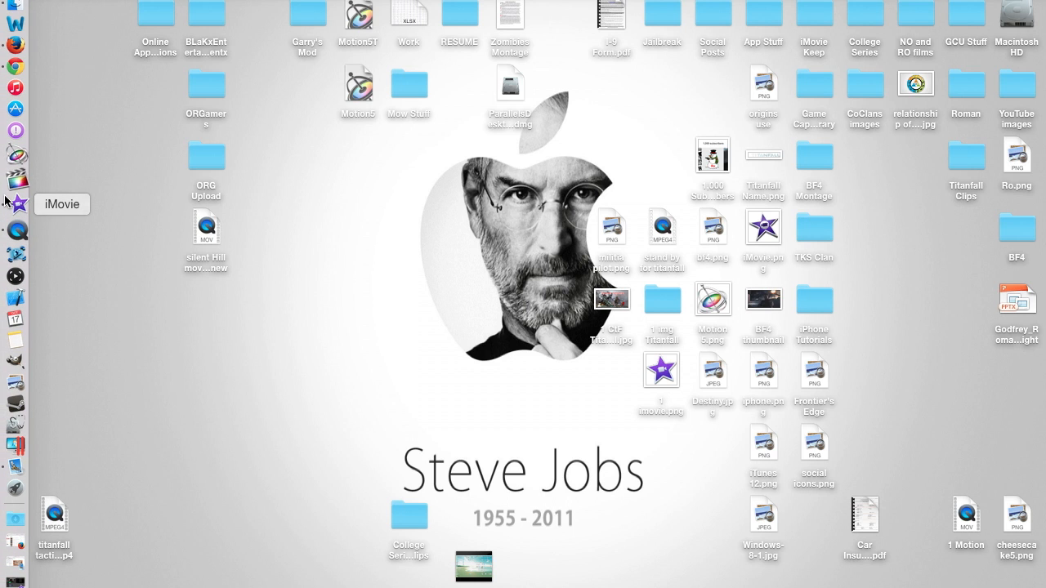
{"action": "mouse_move", "coordinate": [254, 177]}
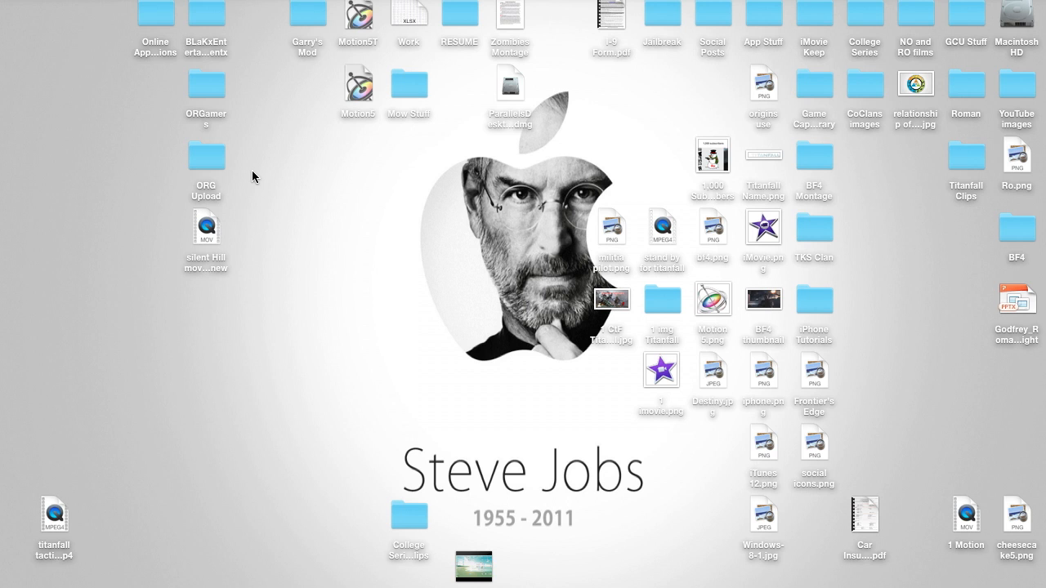
{"action": "mouse_move", "coordinate": [3, 320]}
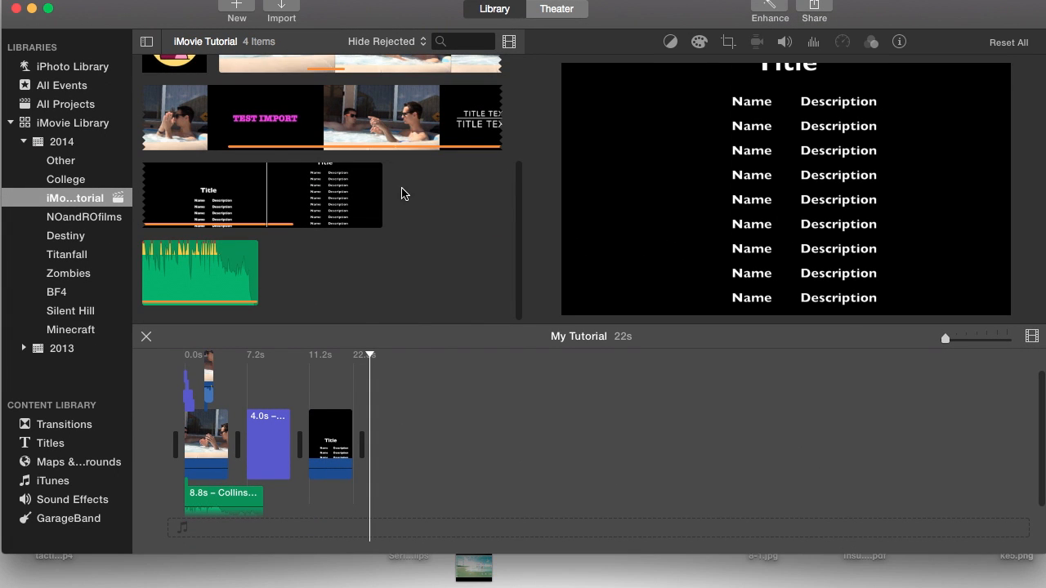
{"action": "mouse_move", "coordinate": [384, 422]}
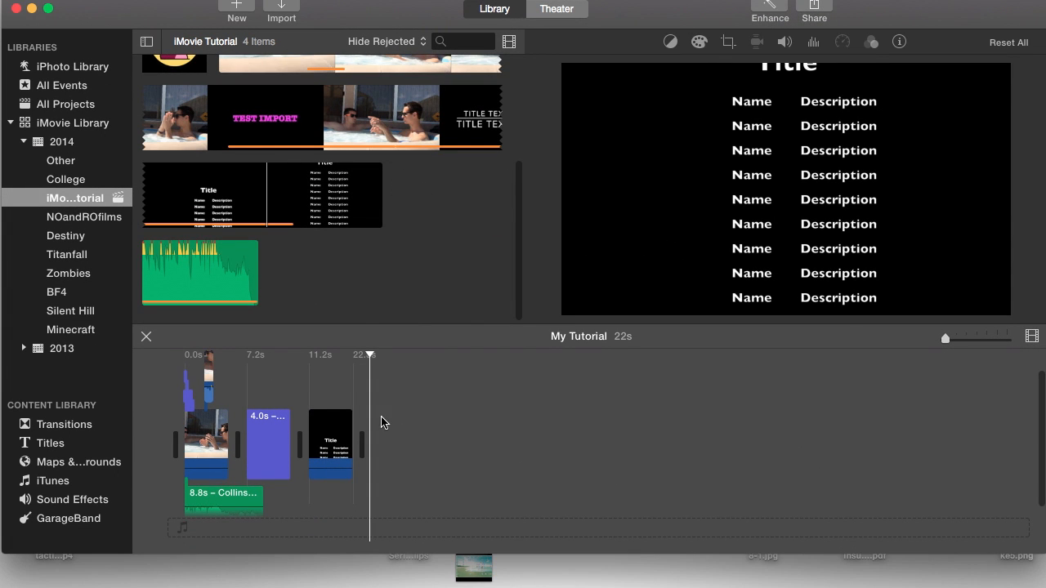
- Play back the title card clip, then choose YouTube as the sharing destination for My Tutorial
{"action": "left_click", "coordinate": [311, 355]}
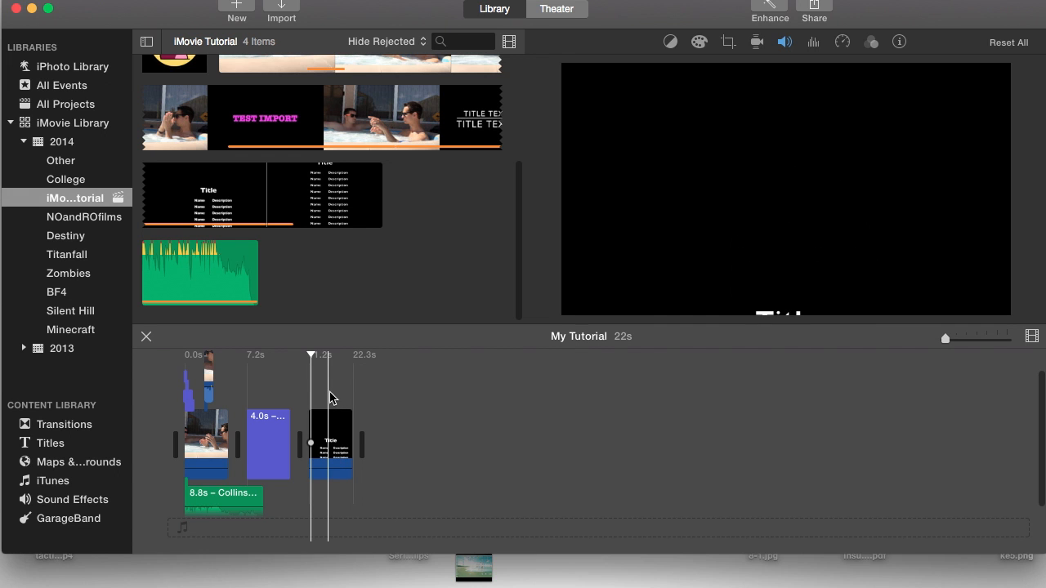
{"action": "left_click", "coordinate": [330, 442]}
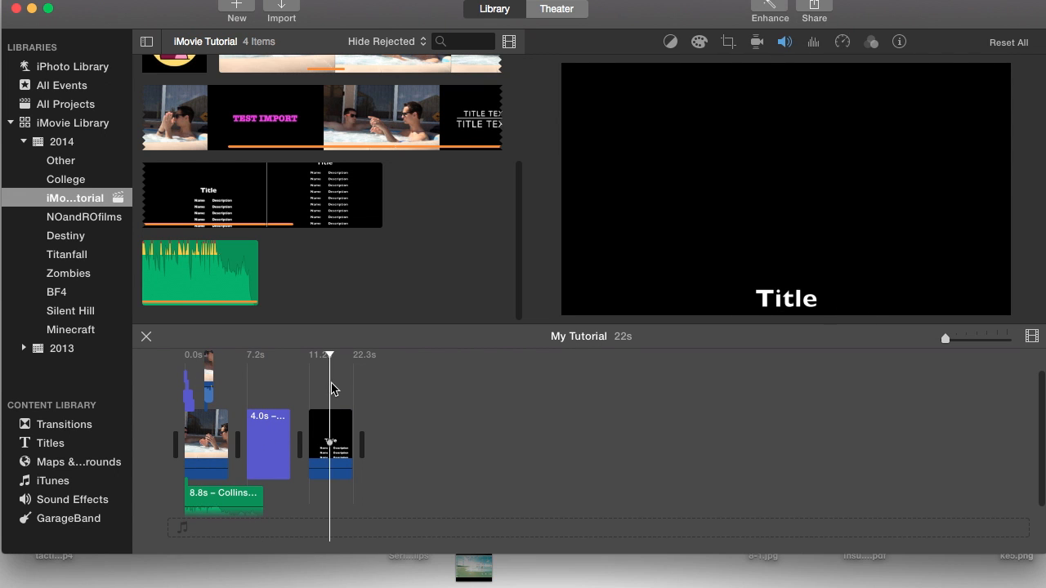
{"action": "mouse_move", "coordinate": [486, 210]}
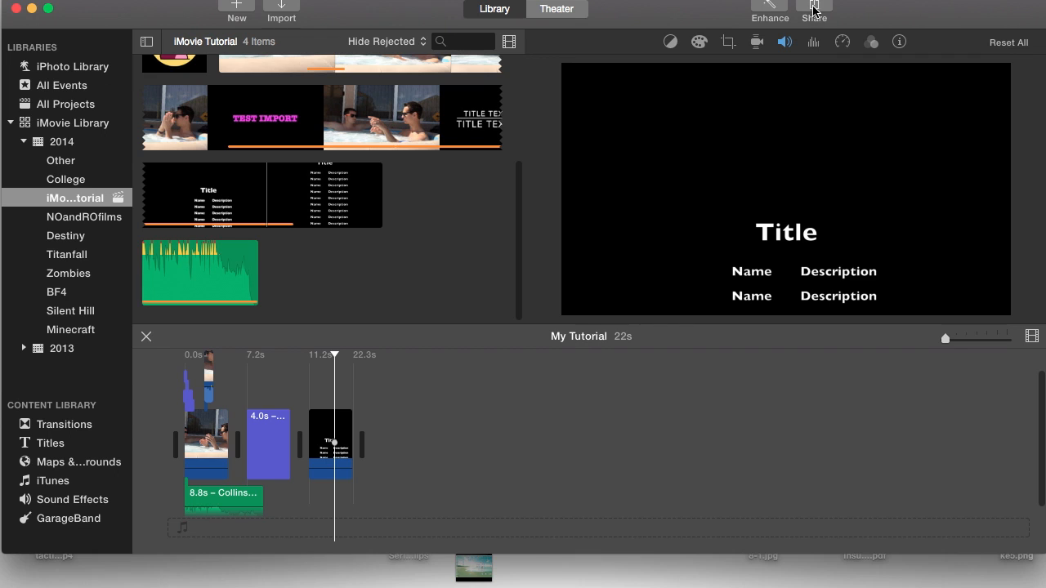
{"action": "mouse_move", "coordinate": [389, 15]}
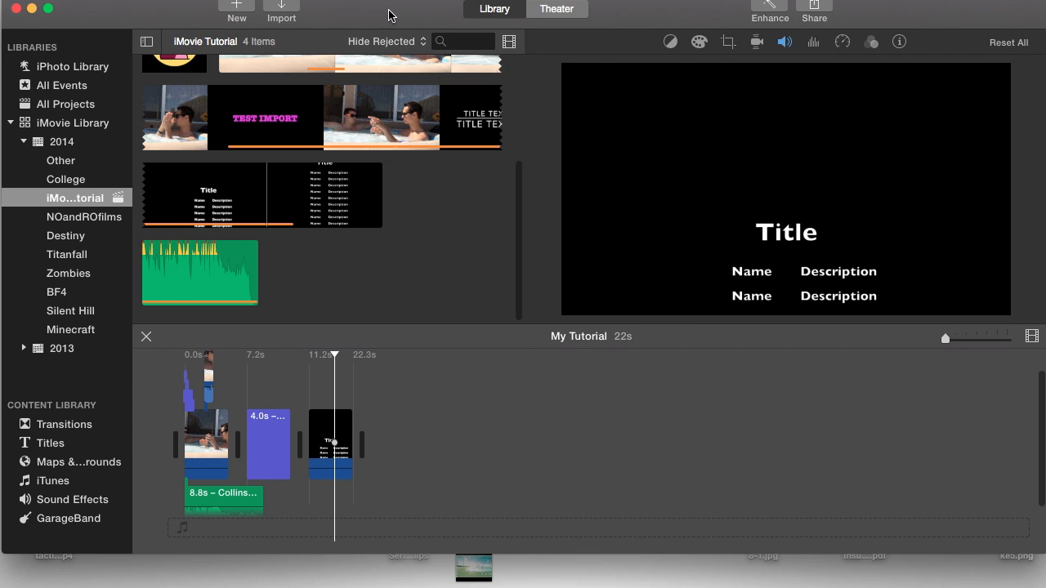
{"action": "mouse_move", "coordinate": [820, 12]}
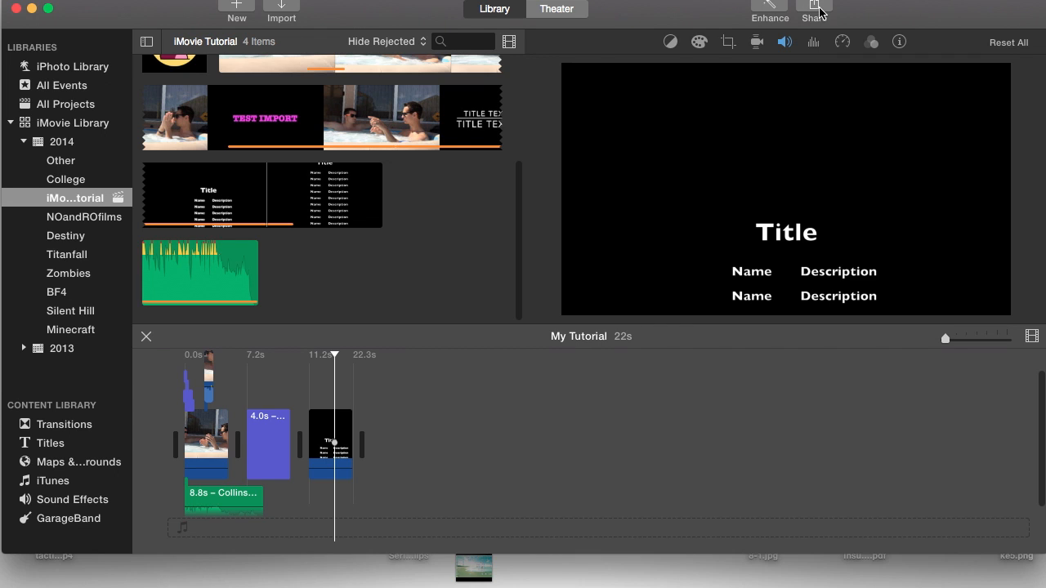
{"action": "left_click", "coordinate": [814, 11]}
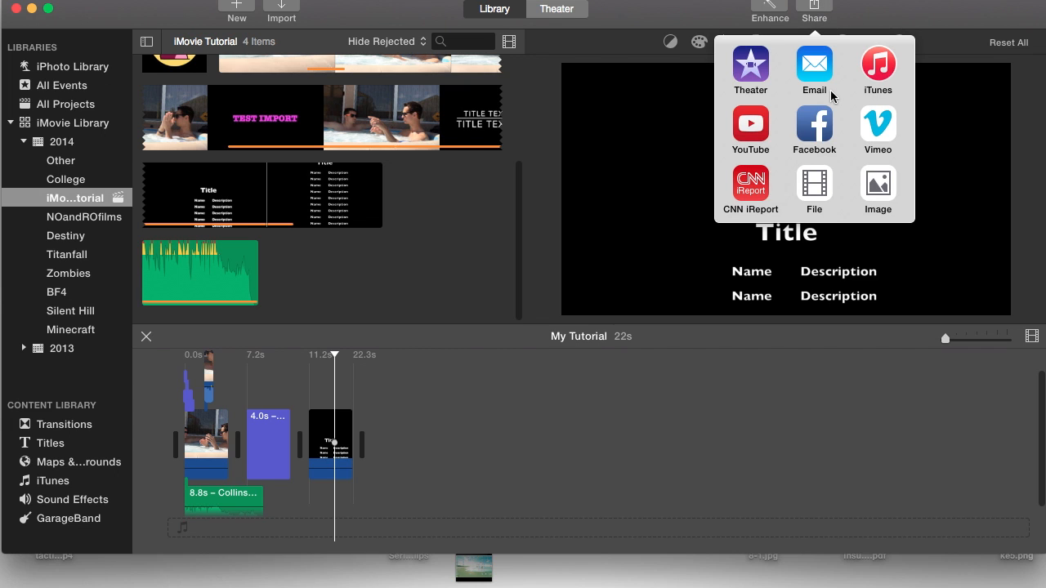
{"action": "mouse_move", "coordinate": [817, 183]}
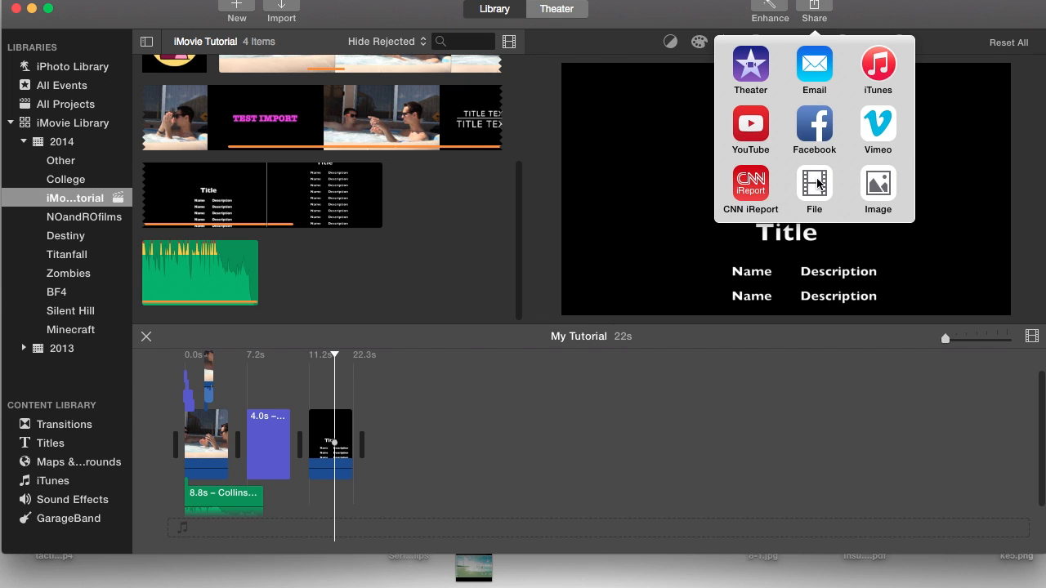
{"action": "left_click", "coordinate": [750, 127]}
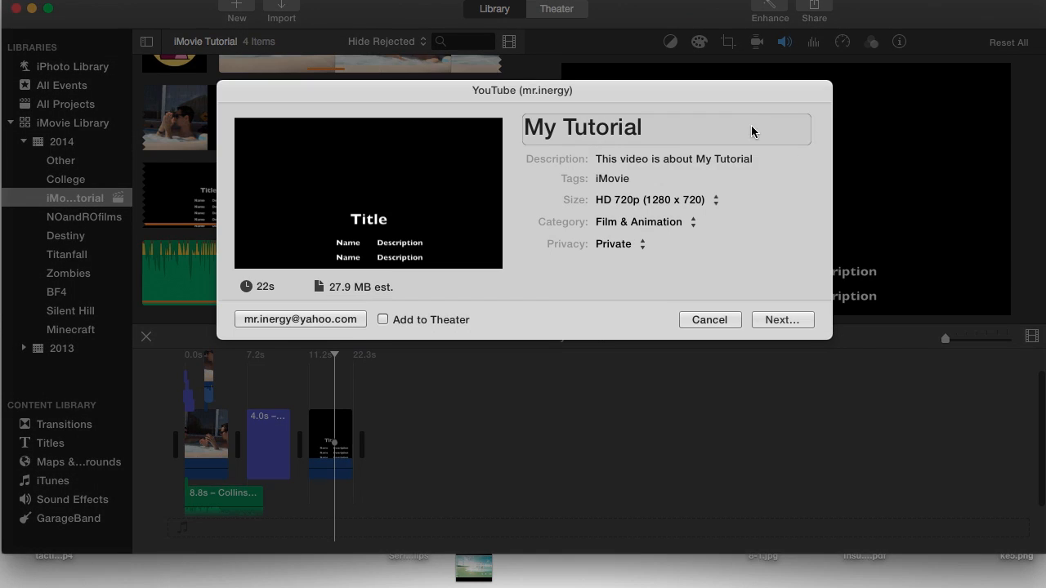
- Check the video's title and description and set the upload size to HD 1080p (1920 x 1080)
{"action": "left_click", "coordinate": [662, 127]}
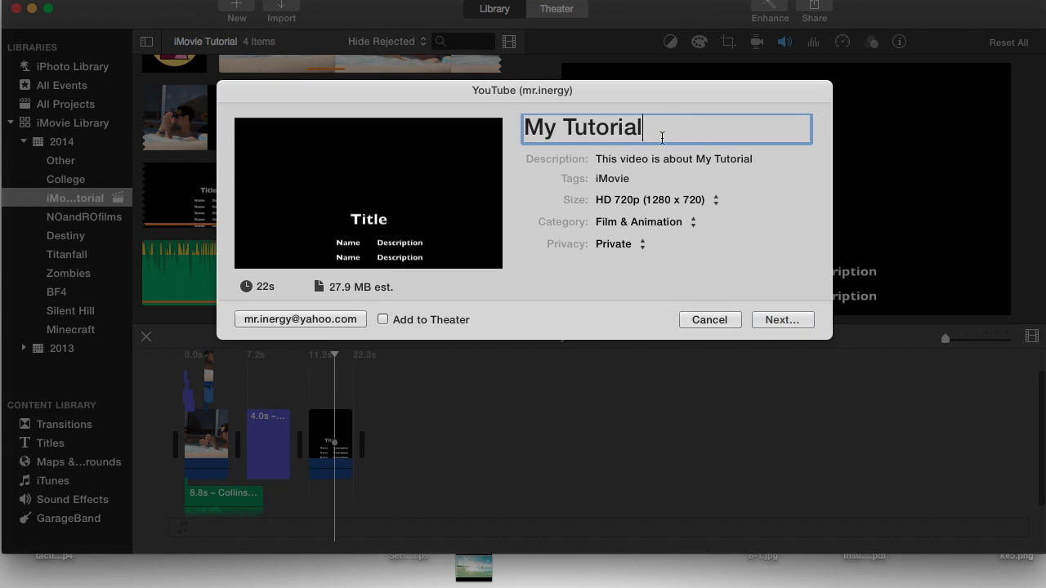
{"action": "left_click", "coordinate": [703, 160]}
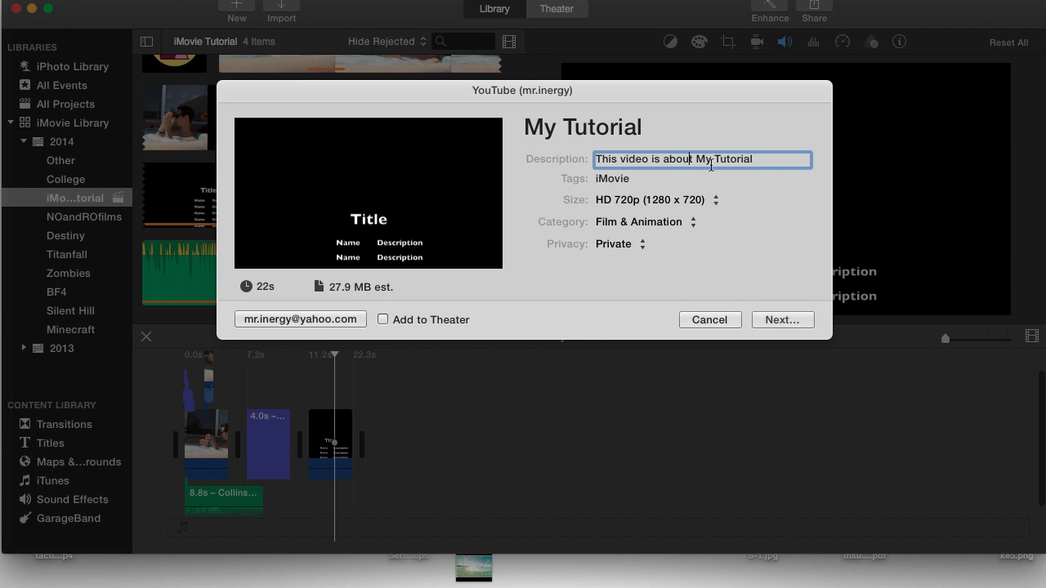
{"action": "left_click", "coordinate": [703, 178]}
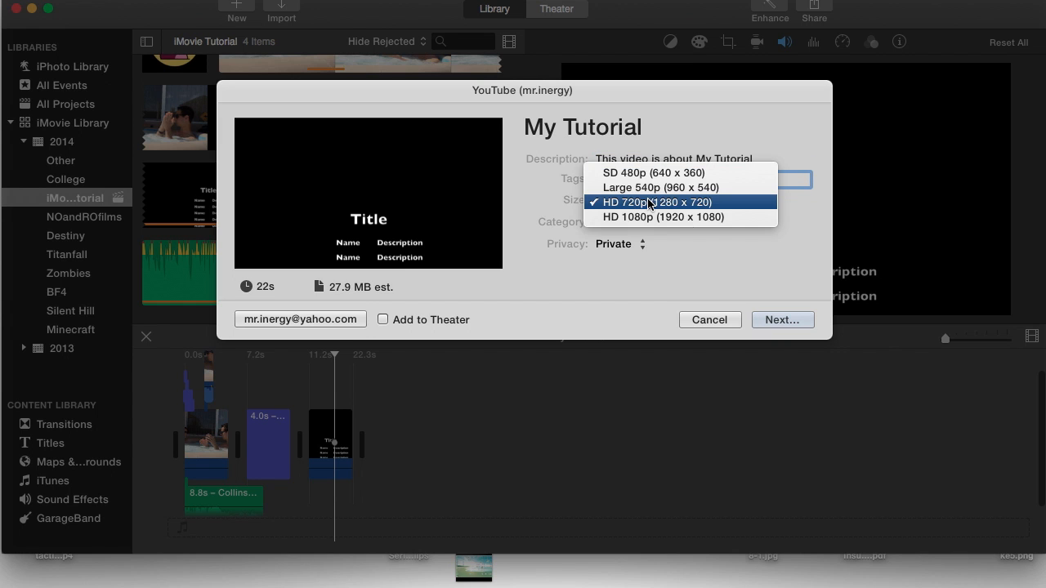
{"action": "left_click", "coordinate": [664, 216]}
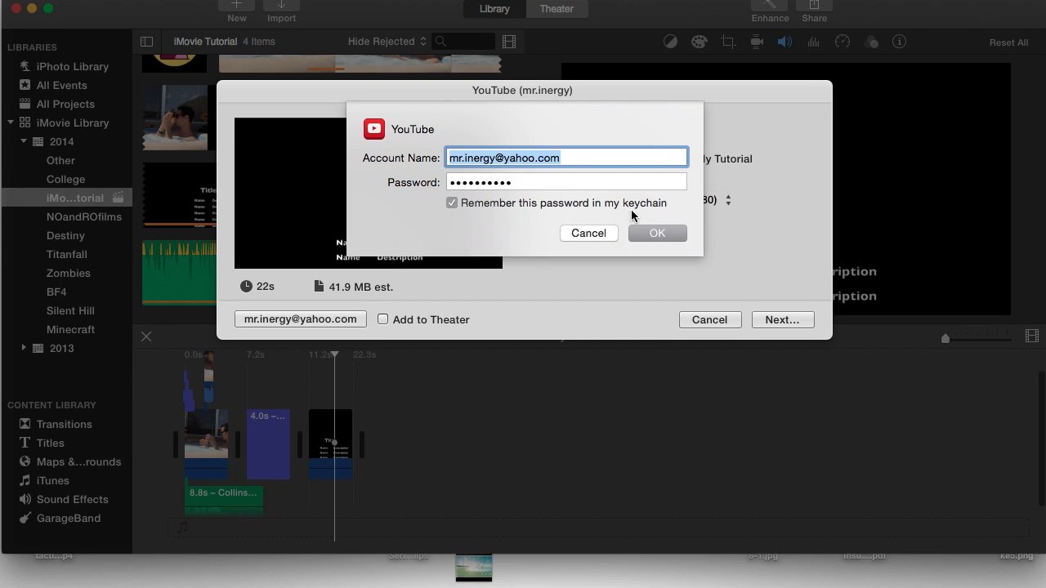
{"action": "mouse_move", "coordinate": [380, 162]}
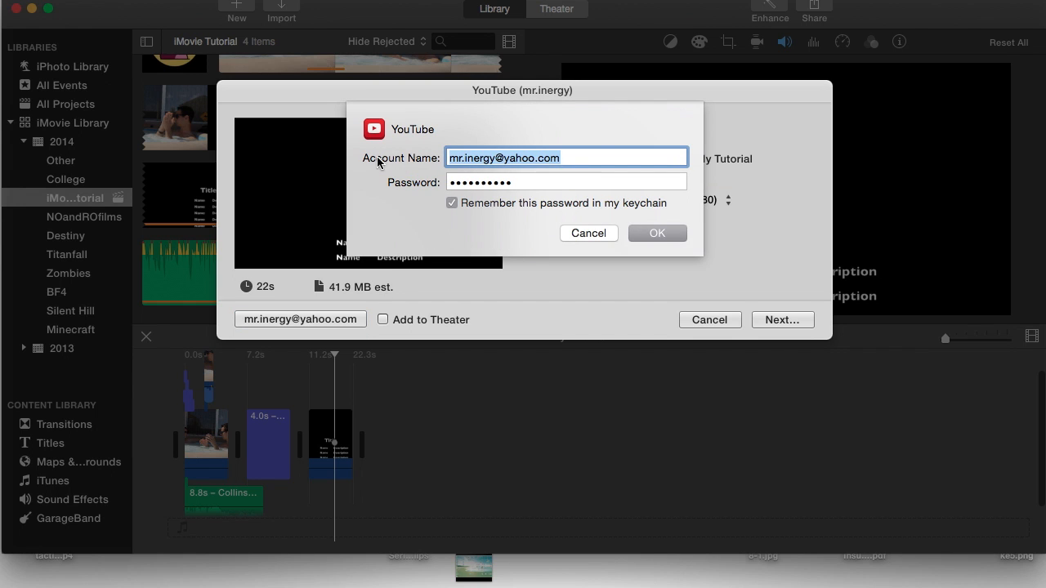
- Enter the YouTube account name and password in the login sheet
{"action": "left_click", "coordinate": [566, 181]}
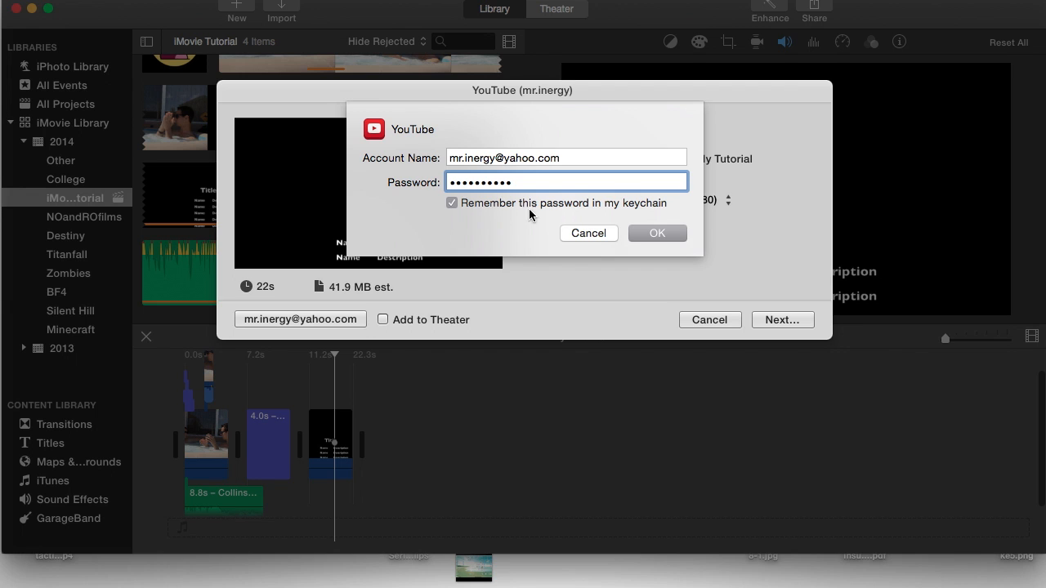
{"action": "left_click", "coordinate": [657, 233]}
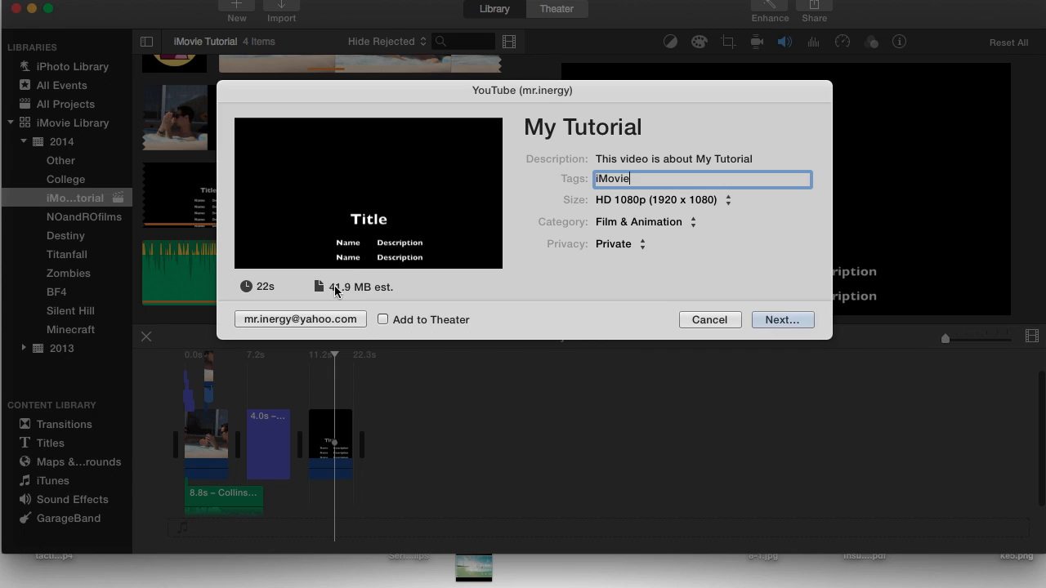
{"action": "mouse_move", "coordinate": [431, 285]}
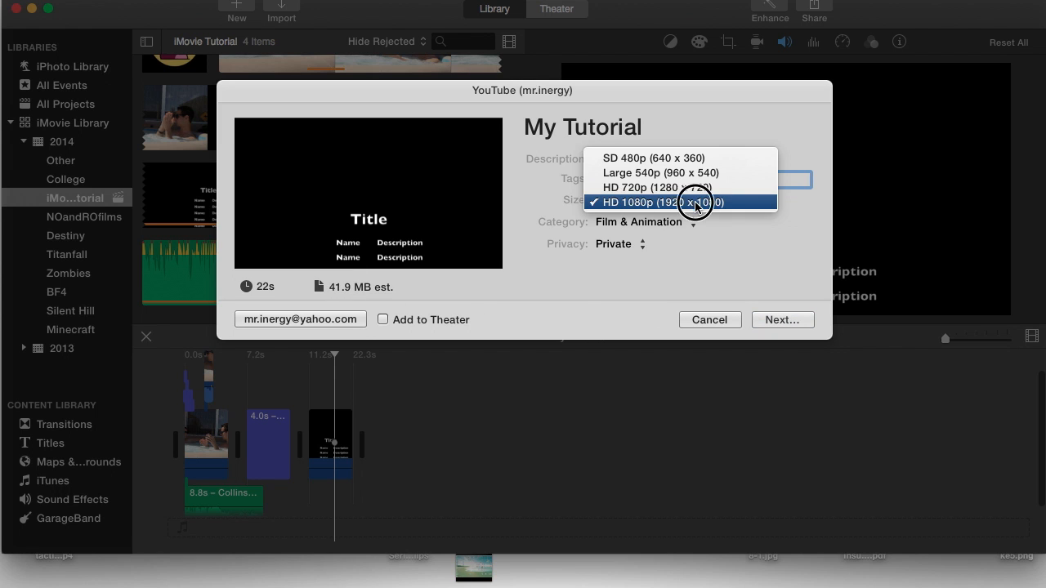
- Keep HD 1080p, continue to the Terms of Service sheet and publish the video
{"action": "left_click", "coordinate": [781, 318]}
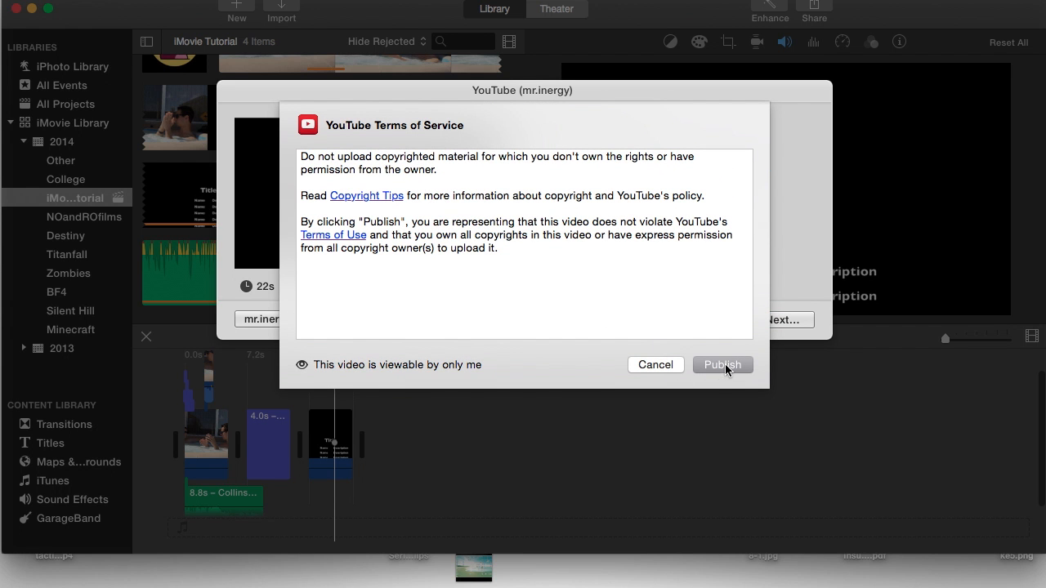
{"action": "left_click", "coordinate": [723, 365]}
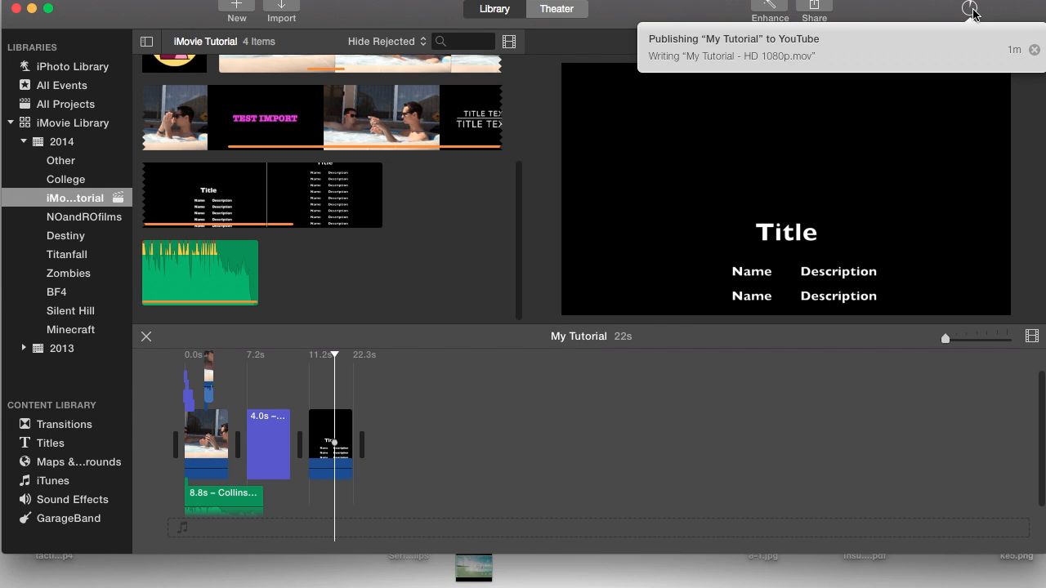
{"action": "mouse_move", "coordinate": [919, 13]}
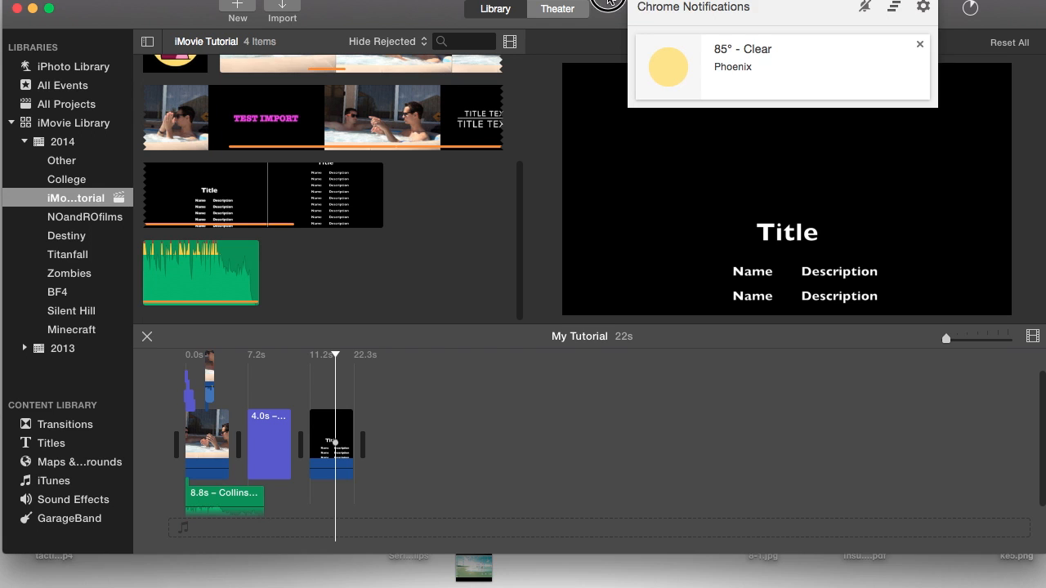
- Dismiss the notifications panel and switch from iMovie to the Firefox browser
{"action": "left_click", "coordinate": [919, 45]}
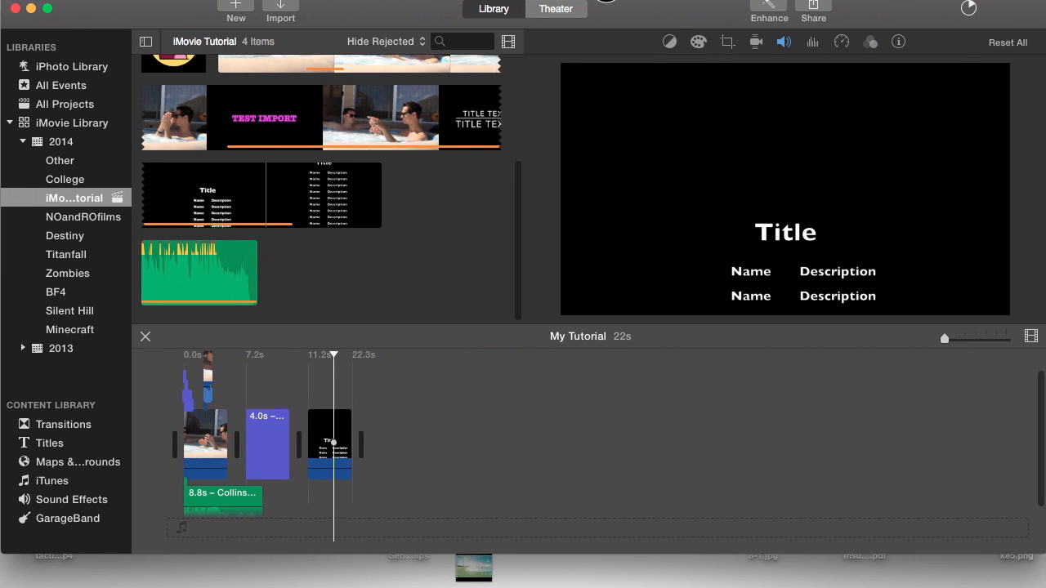
{"action": "mouse_move", "coordinate": [364, 402]}
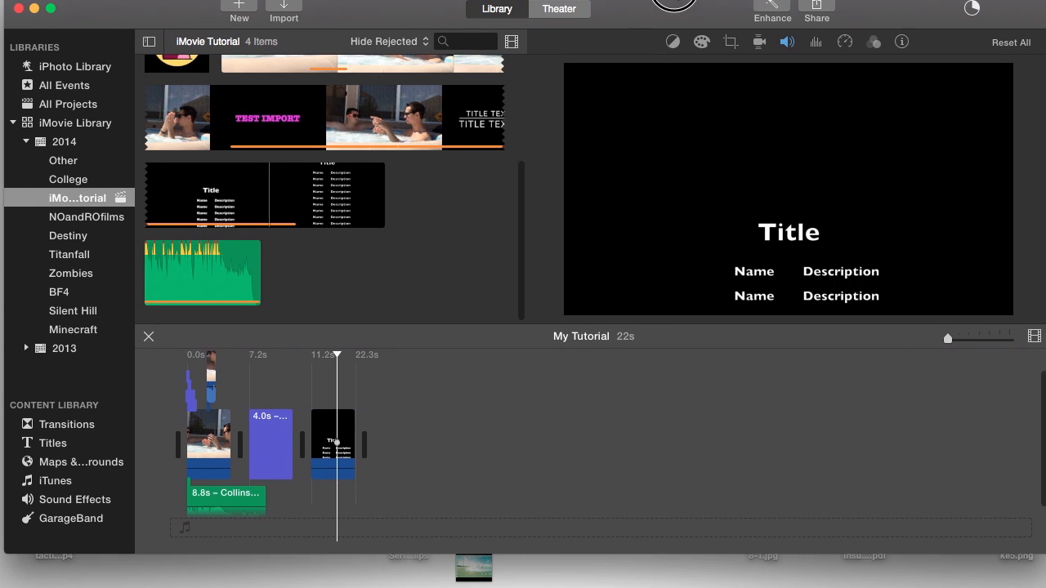
{"action": "left_click", "coordinate": [810, 11]}
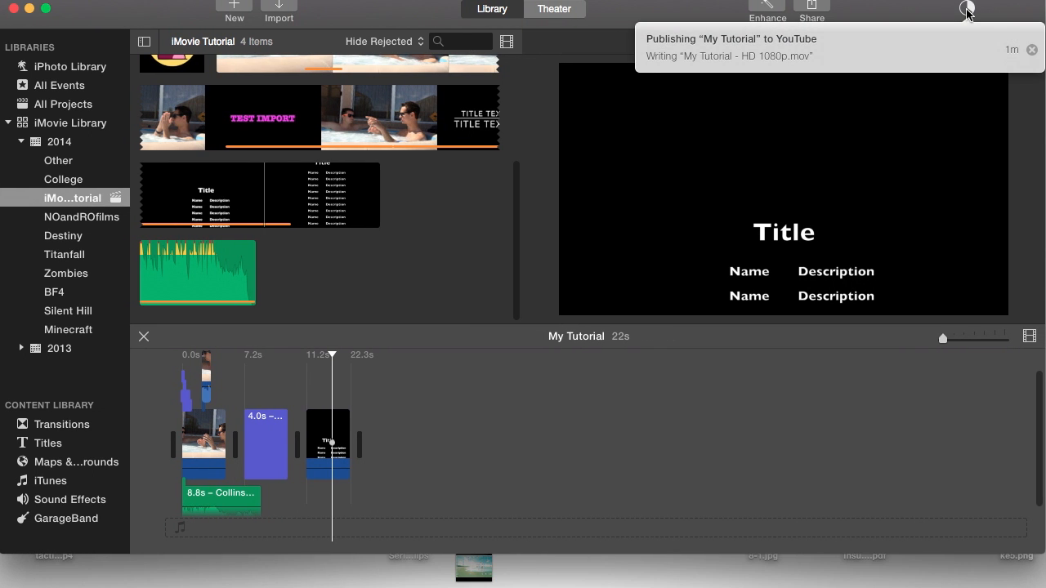
{"action": "mouse_move", "coordinate": [935, 10]}
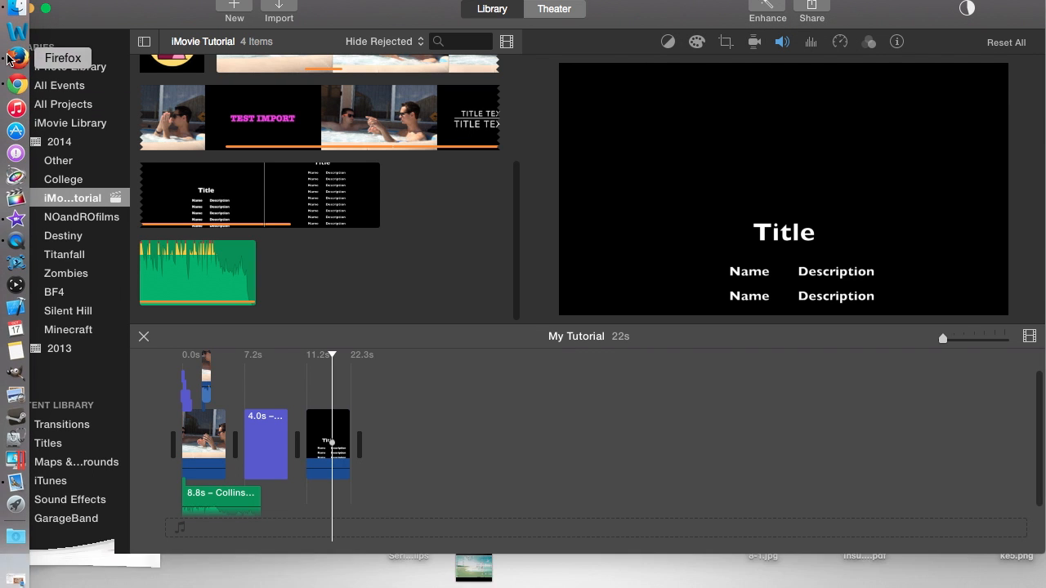
{"action": "left_click", "coordinate": [17, 62]}
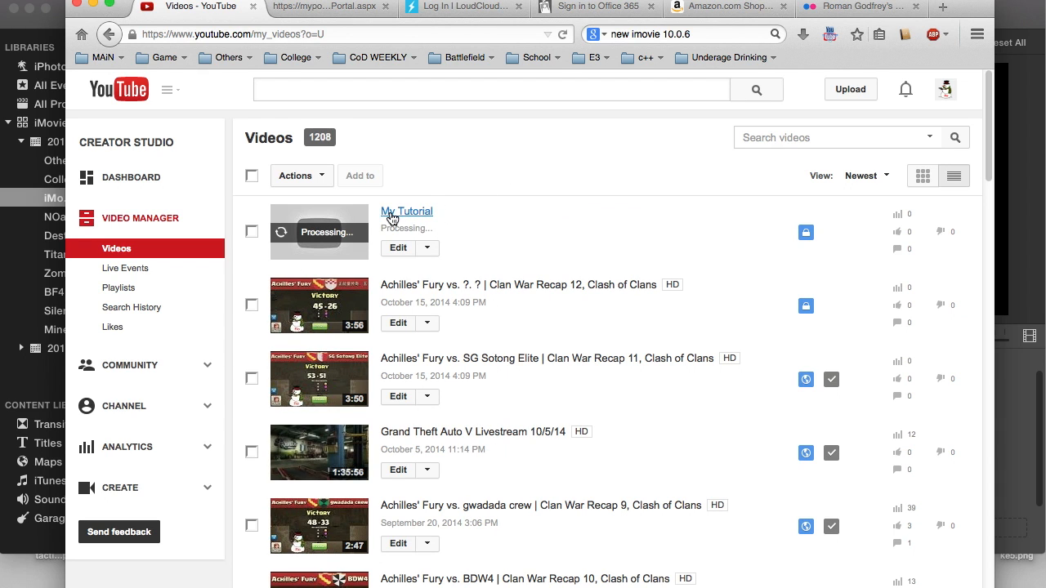
{"action": "mouse_move", "coordinate": [435, 252]}
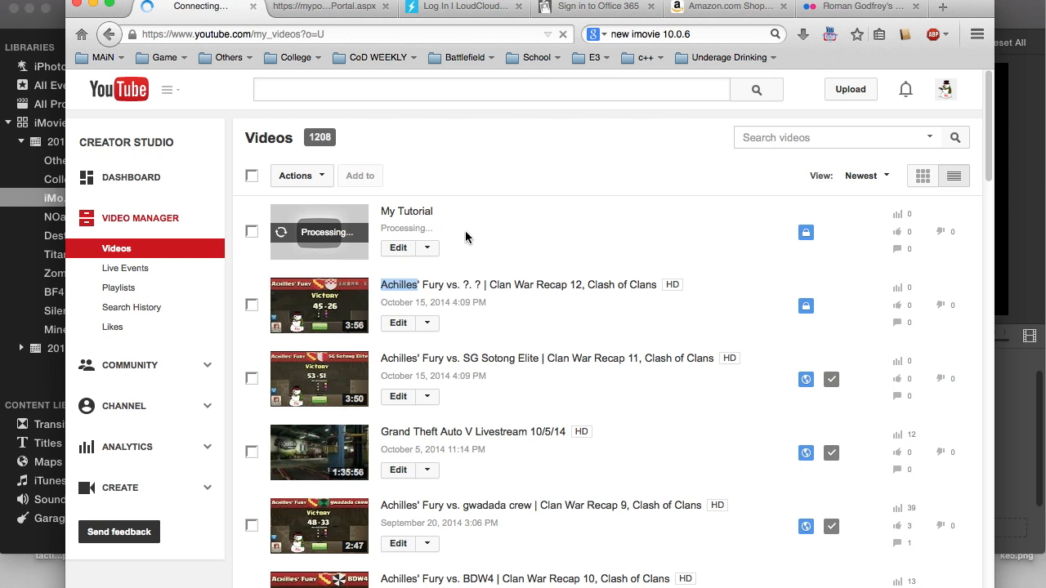
- View My Tutorial's Info and Settings page, then return to the Video Manager list
{"action": "left_click", "coordinate": [399, 248]}
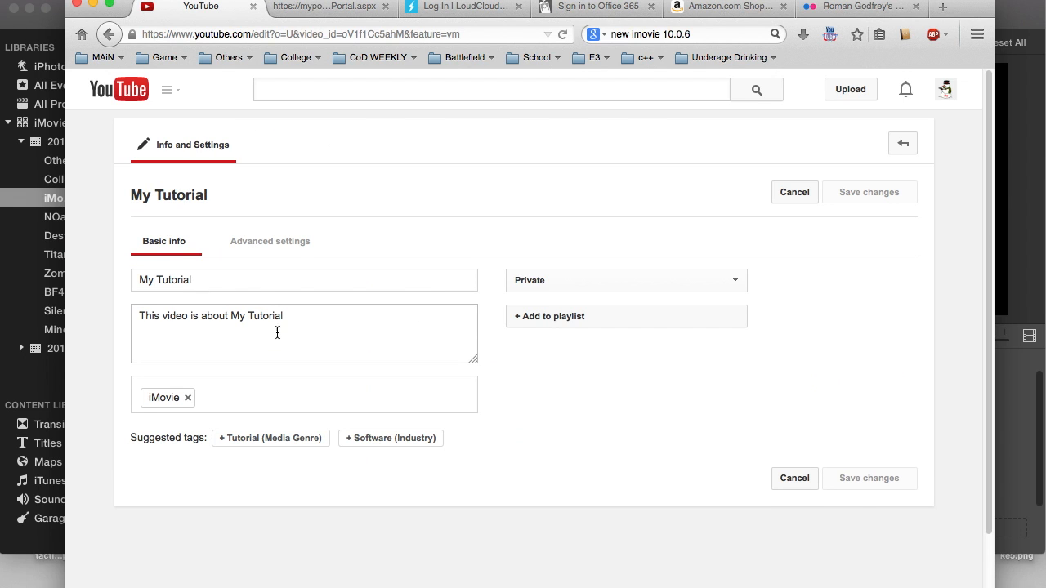
{"action": "mouse_move", "coordinate": [902, 144]}
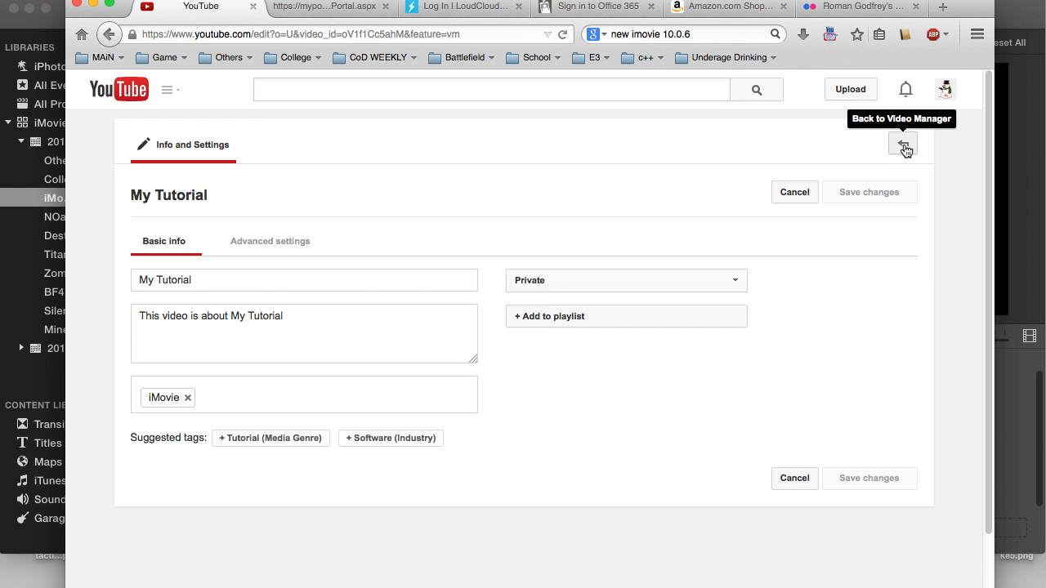
{"action": "left_click", "coordinate": [903, 144]}
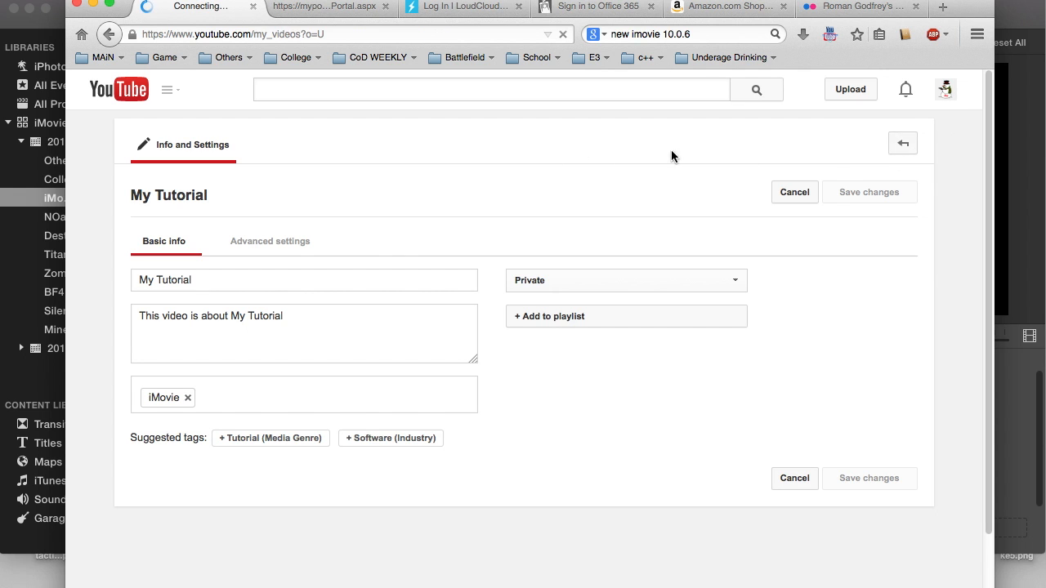
{"action": "left_click", "coordinate": [902, 142]}
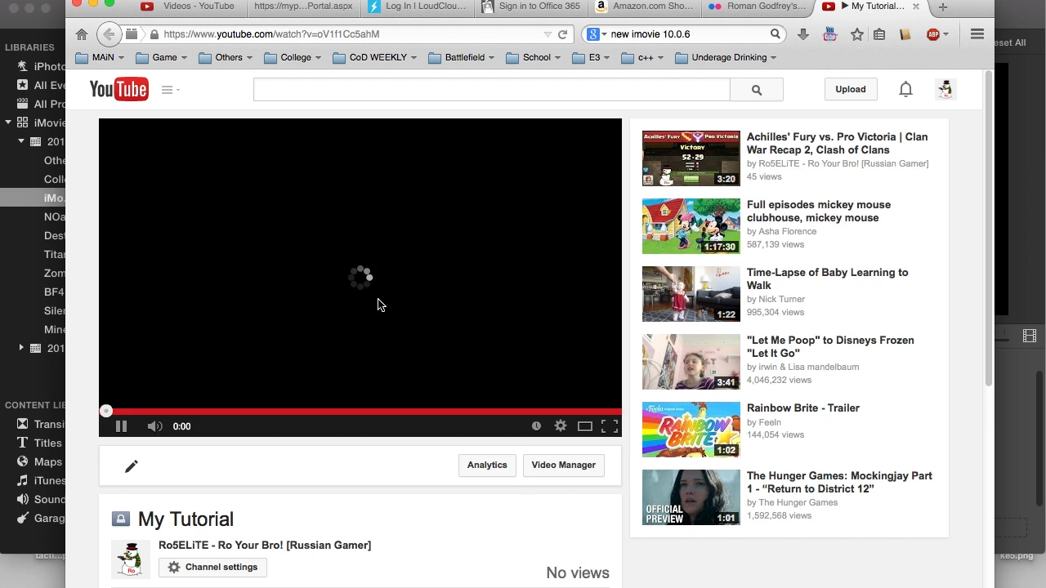
{"action": "mouse_move", "coordinate": [494, 242]}
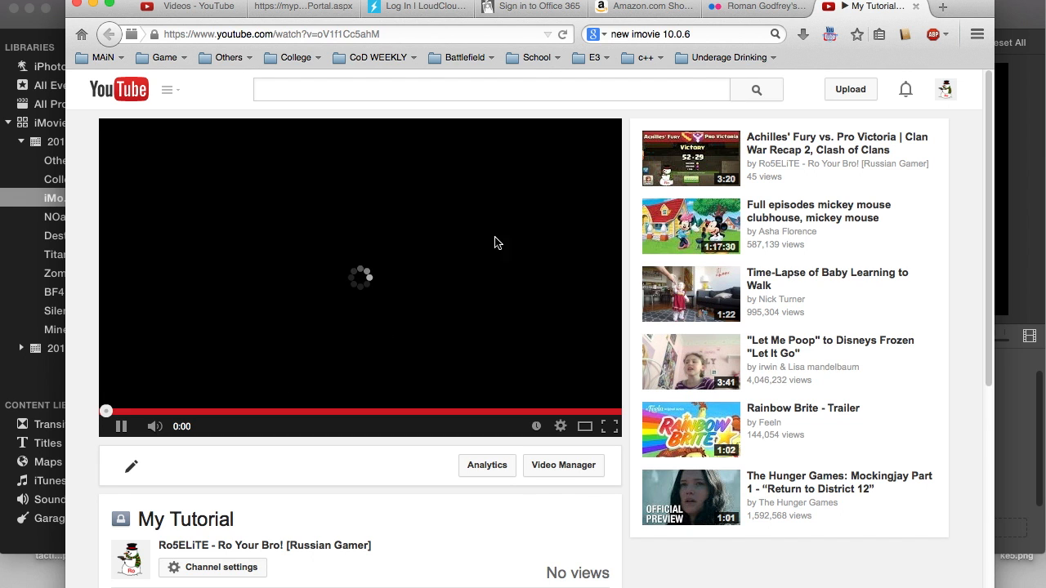
{"action": "left_click", "coordinate": [562, 464]}
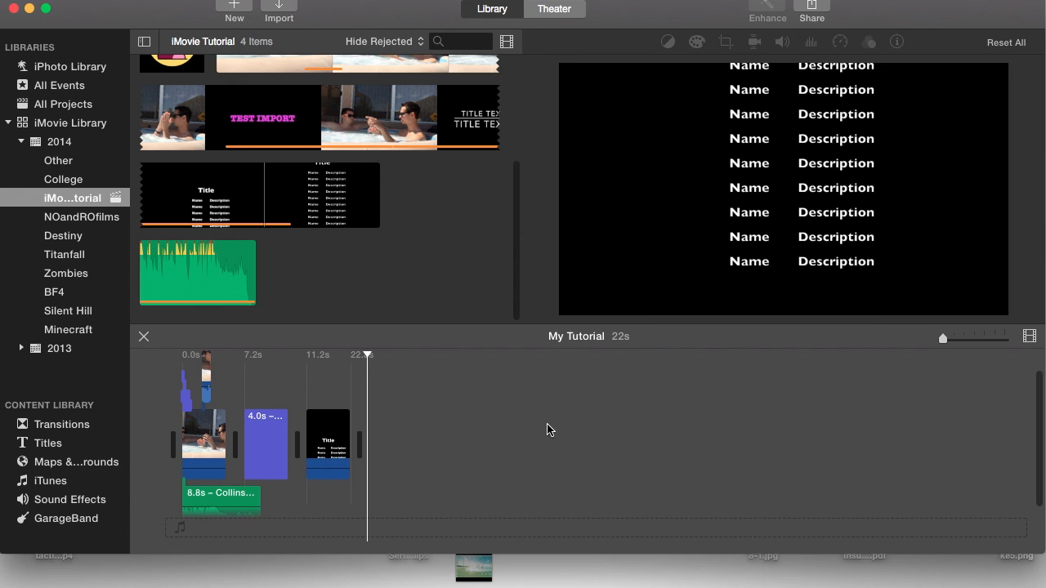
{"action": "mouse_move", "coordinate": [29, 15]}
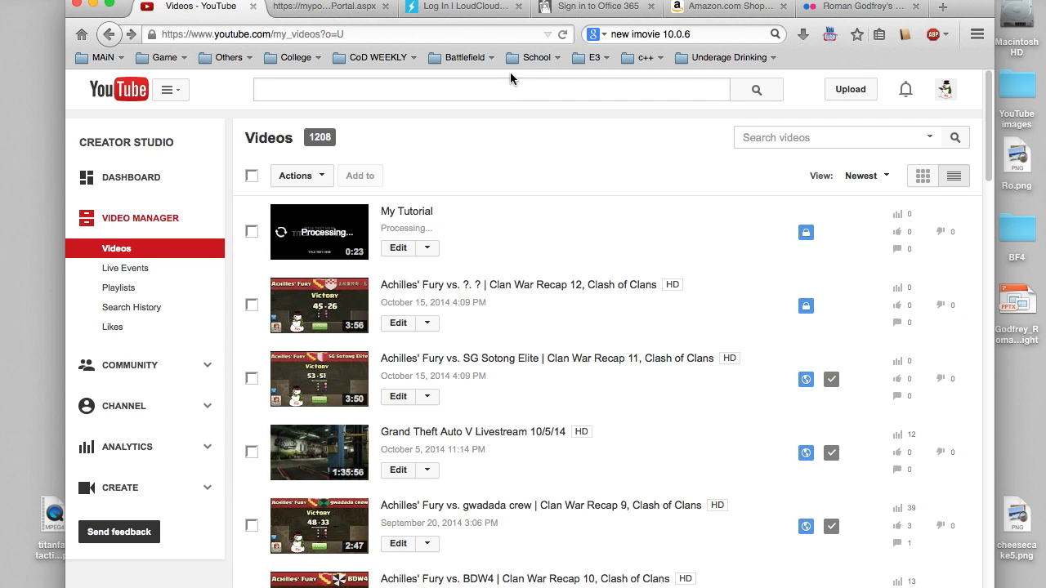
{"action": "mouse_move", "coordinate": [441, 196]}
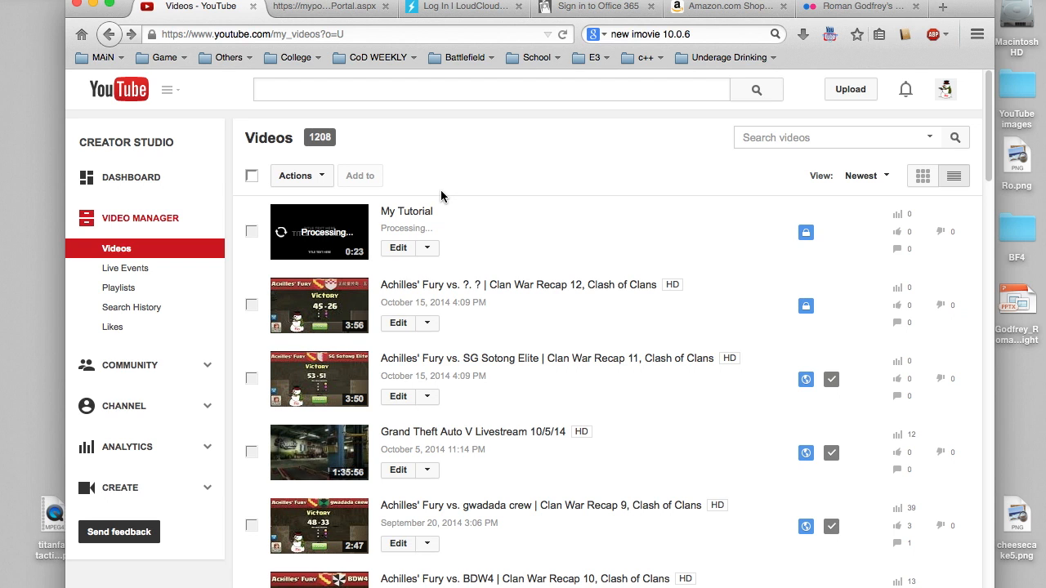
{"action": "mouse_move", "coordinate": [405, 211]}
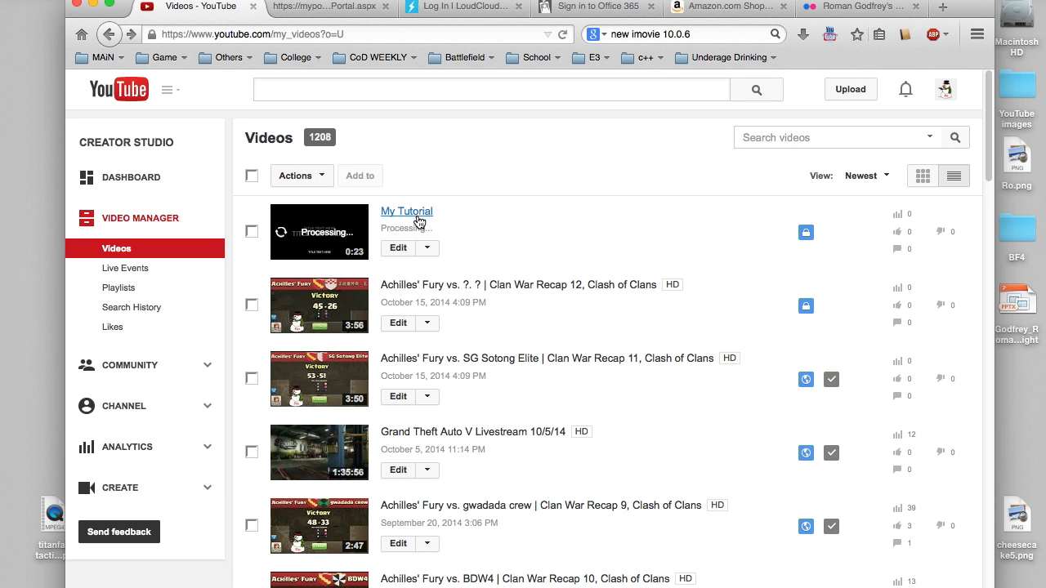
- Play My Tutorial, raise the playback quality from the gear menu and seek ahead to the title card
{"action": "left_click", "coordinate": [406, 211]}
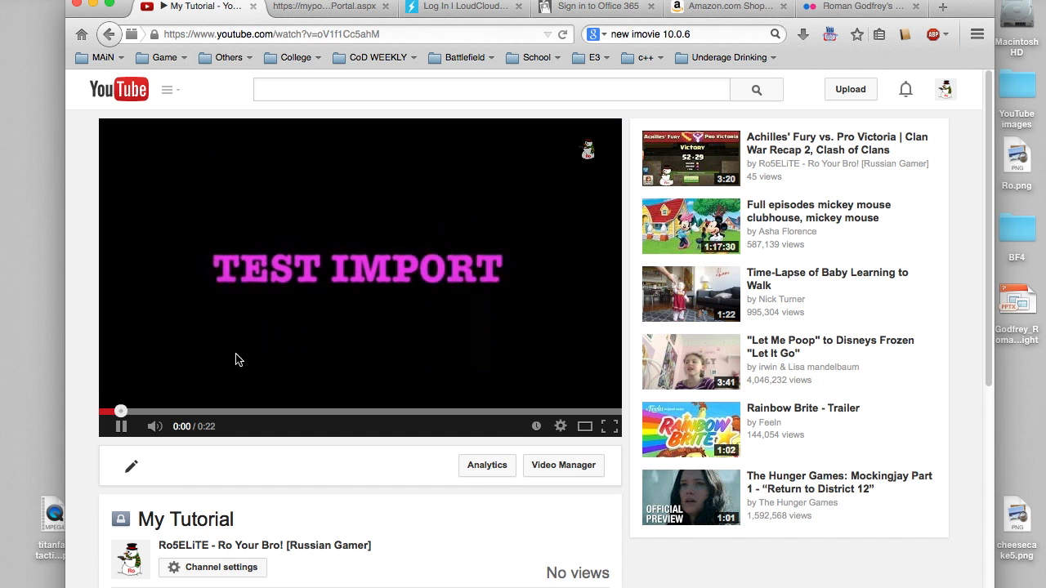
{"action": "left_click", "coordinate": [561, 425]}
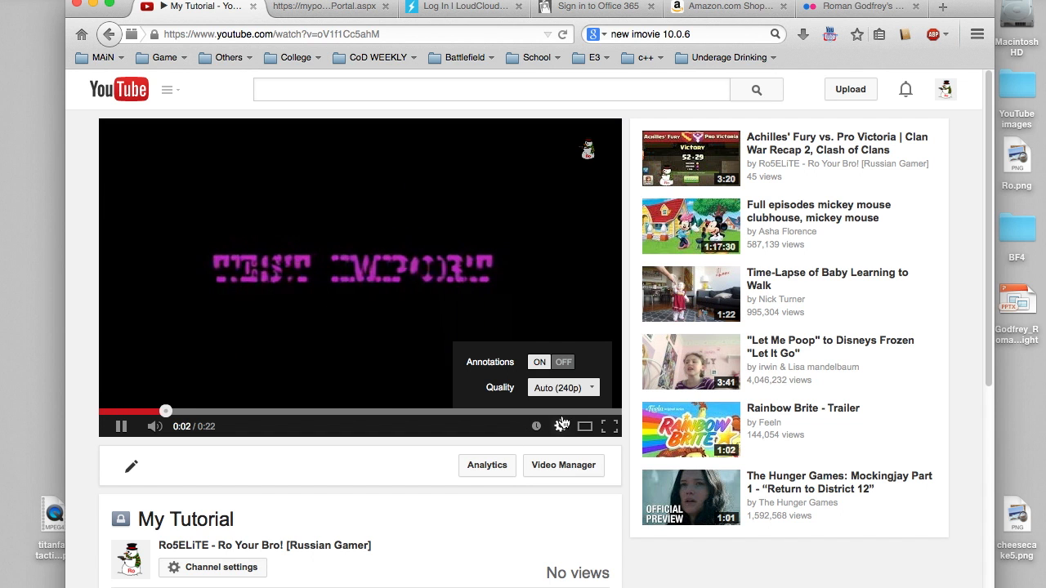
{"action": "left_click", "coordinate": [563, 387]}
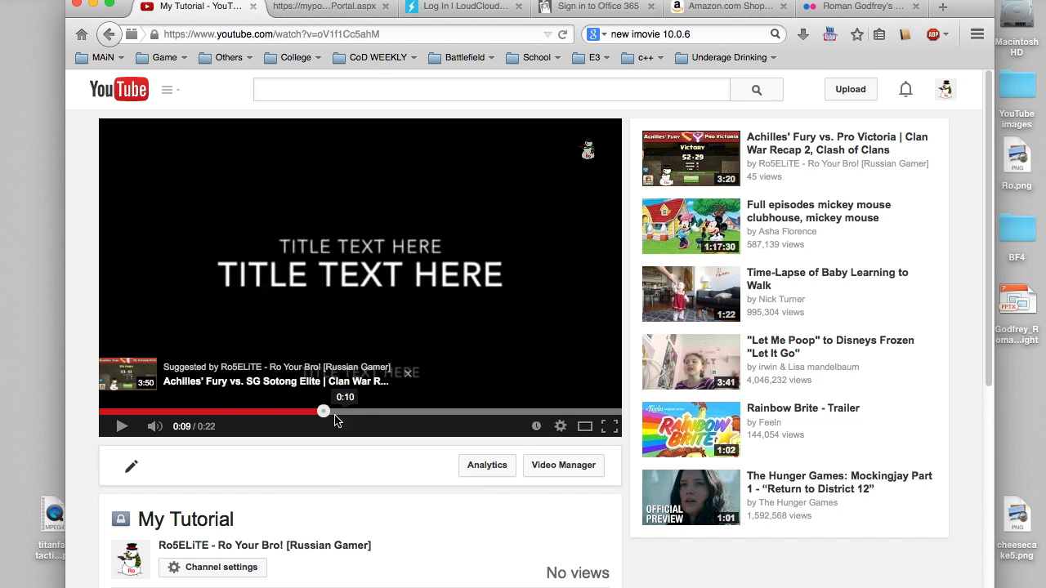
{"action": "left_click", "coordinate": [121, 425]}
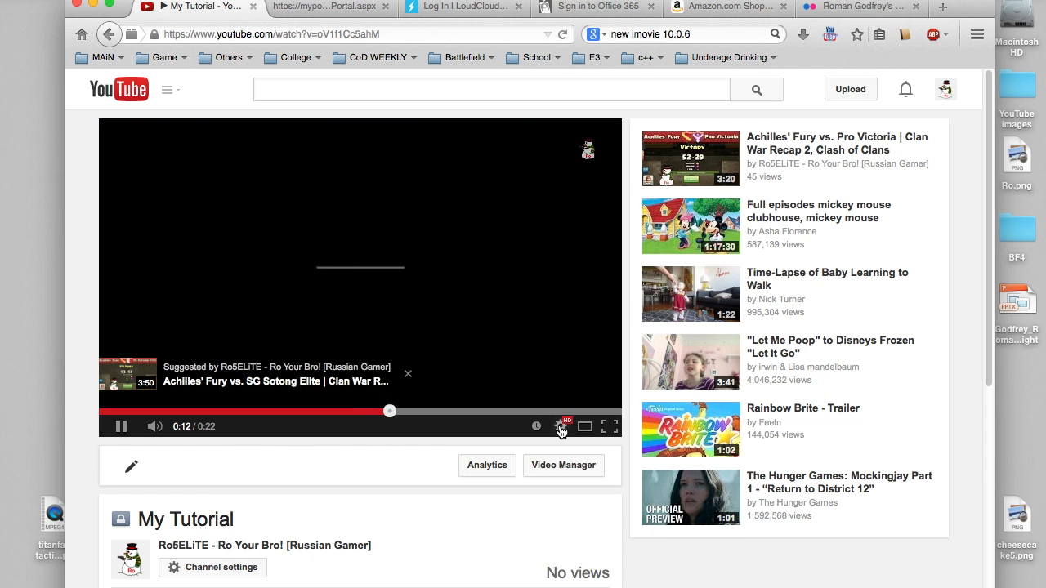
{"action": "left_click", "coordinate": [560, 425]}
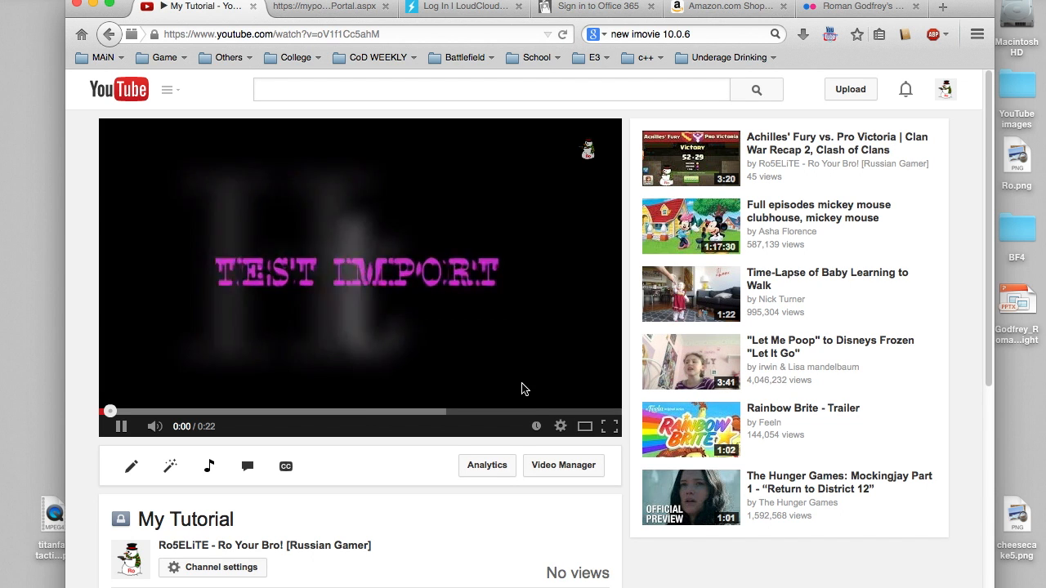
{"action": "left_click", "coordinate": [561, 425]}
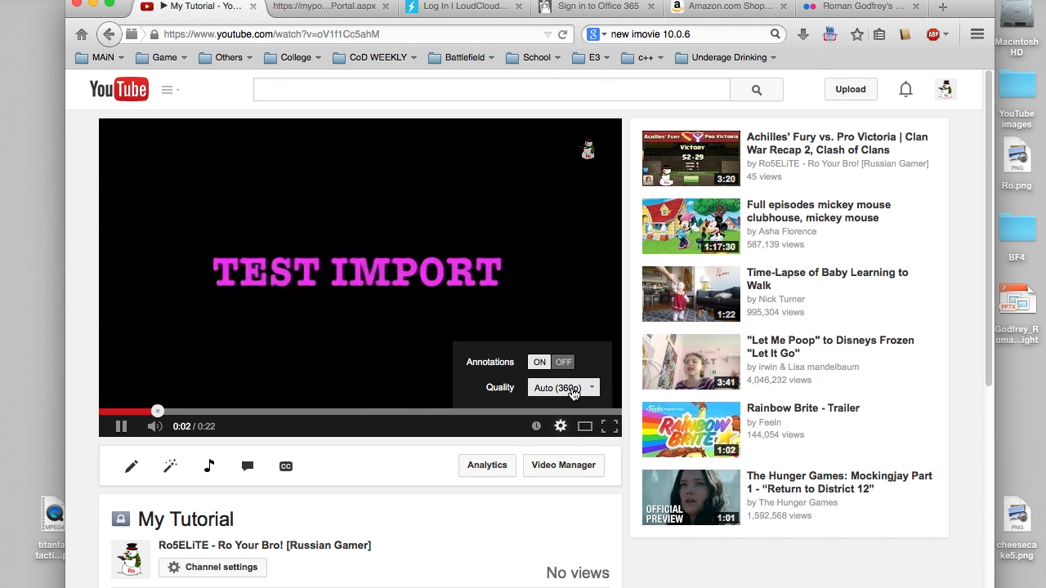
{"action": "left_click", "coordinate": [562, 387]}
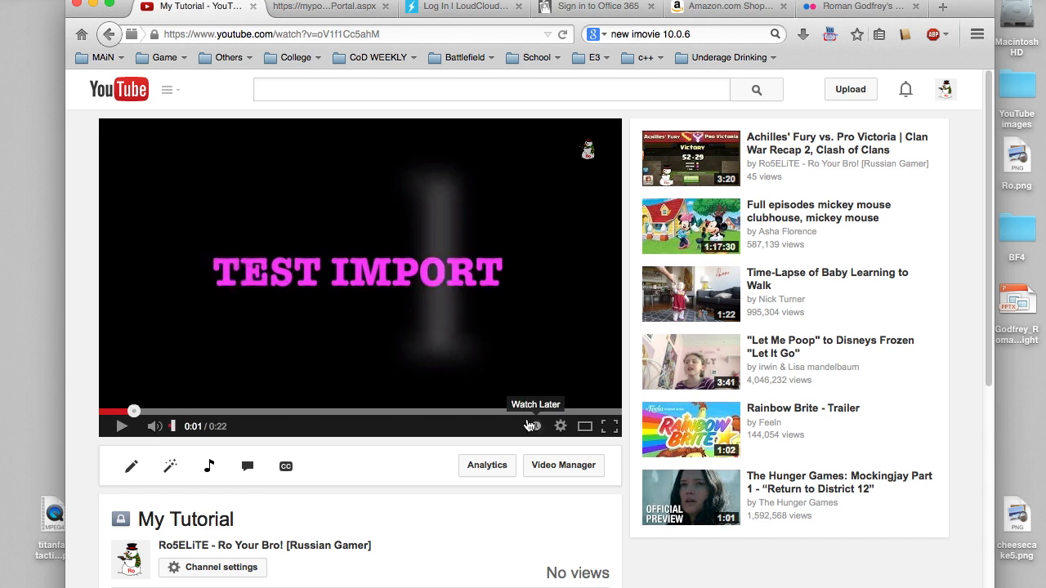
- Return to the channel's video list and delete My Tutorial, confirming with Yes, delete
{"action": "left_click", "coordinate": [559, 425]}
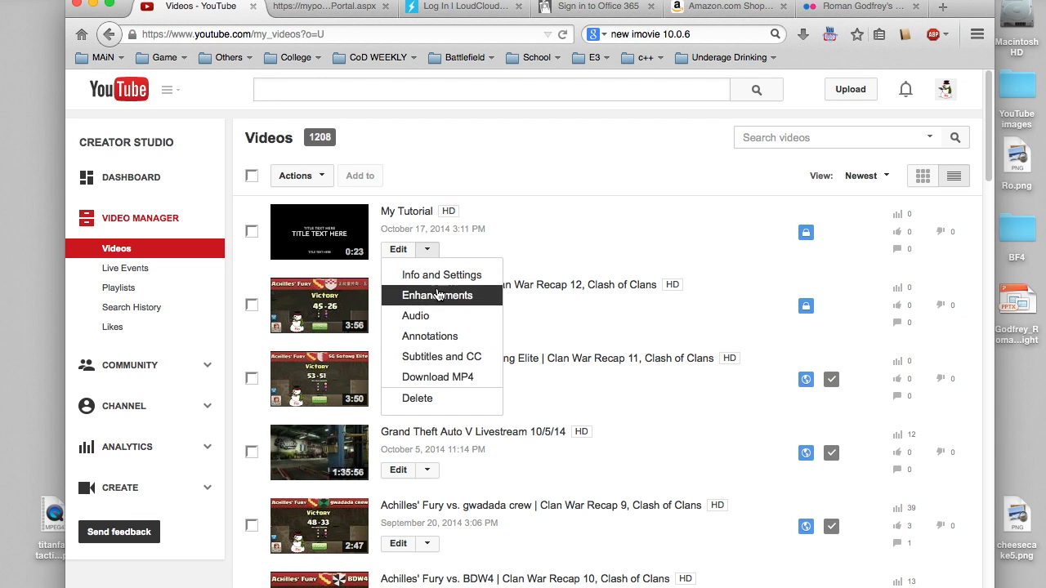
{"action": "left_click", "coordinate": [417, 399]}
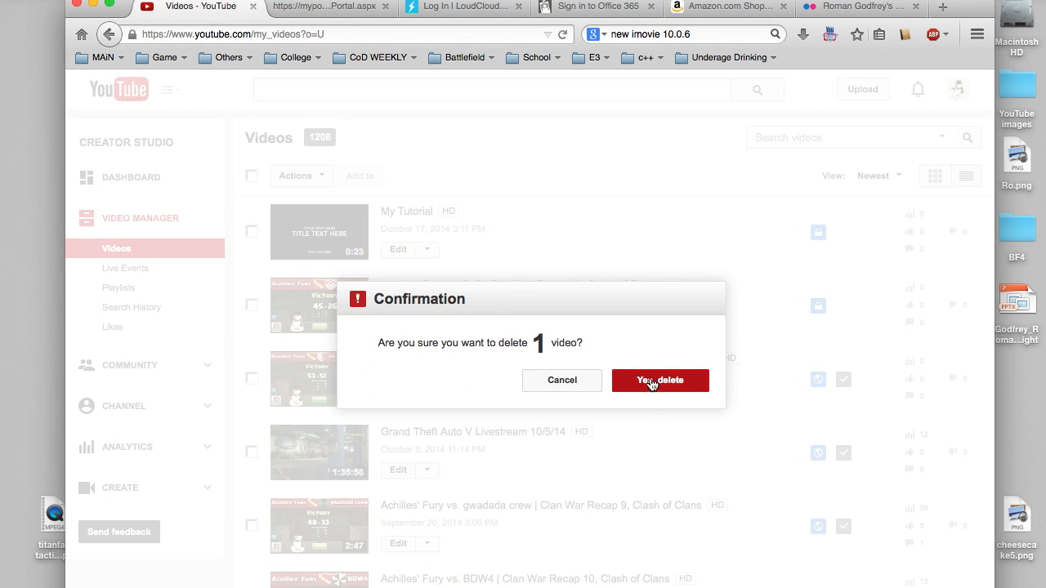
{"action": "left_click", "coordinate": [660, 379]}
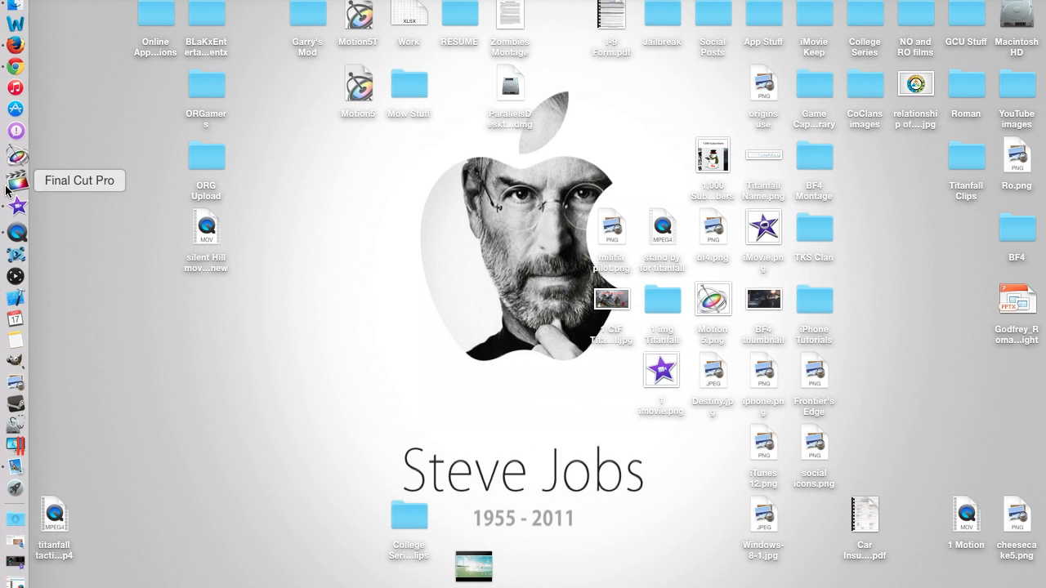
{"action": "mouse_move", "coordinate": [15, 552]}
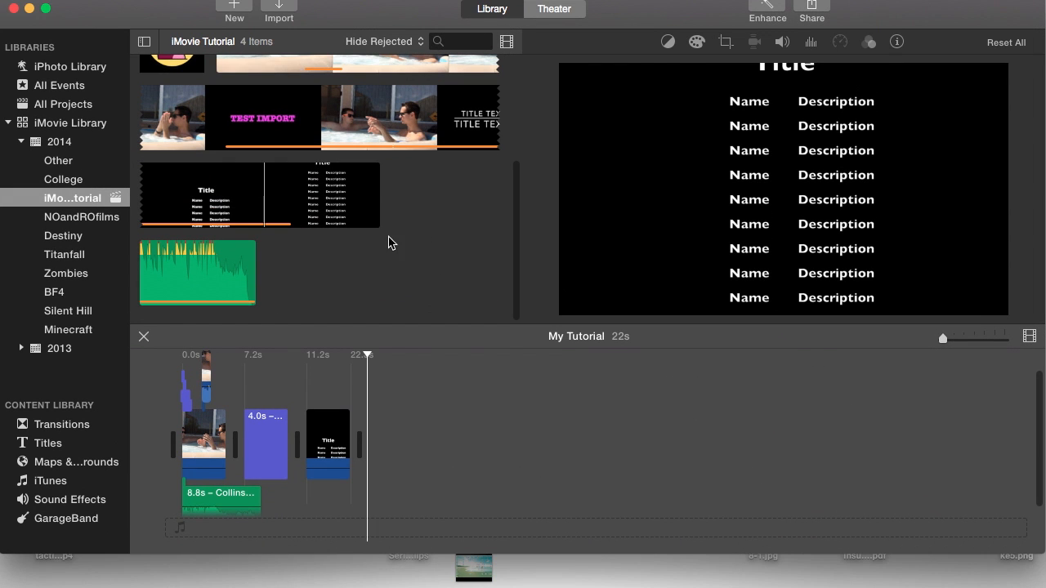
{"action": "mouse_move", "coordinate": [417, 263]}
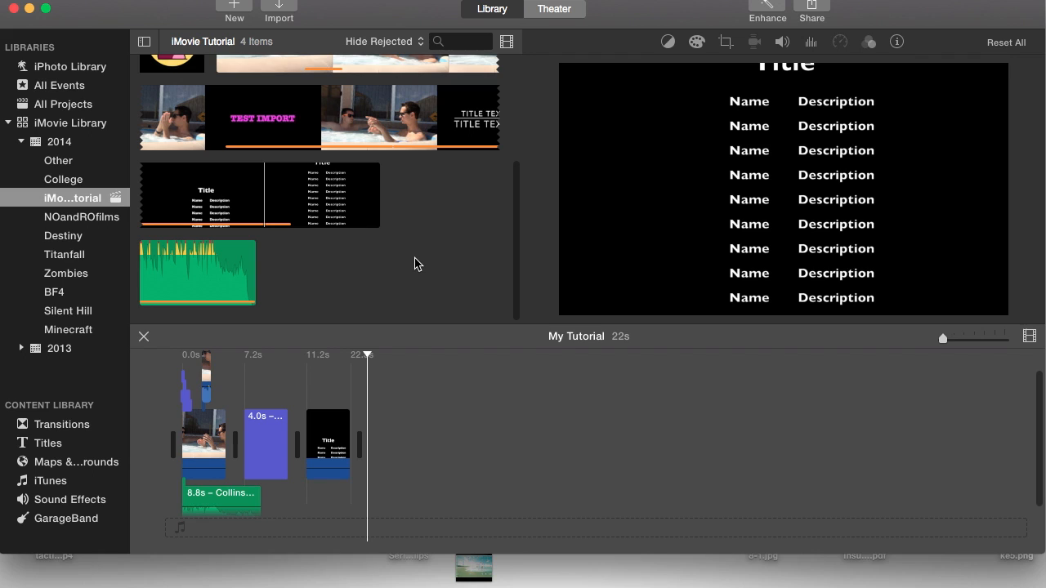
{"action": "mouse_move", "coordinate": [418, 249]}
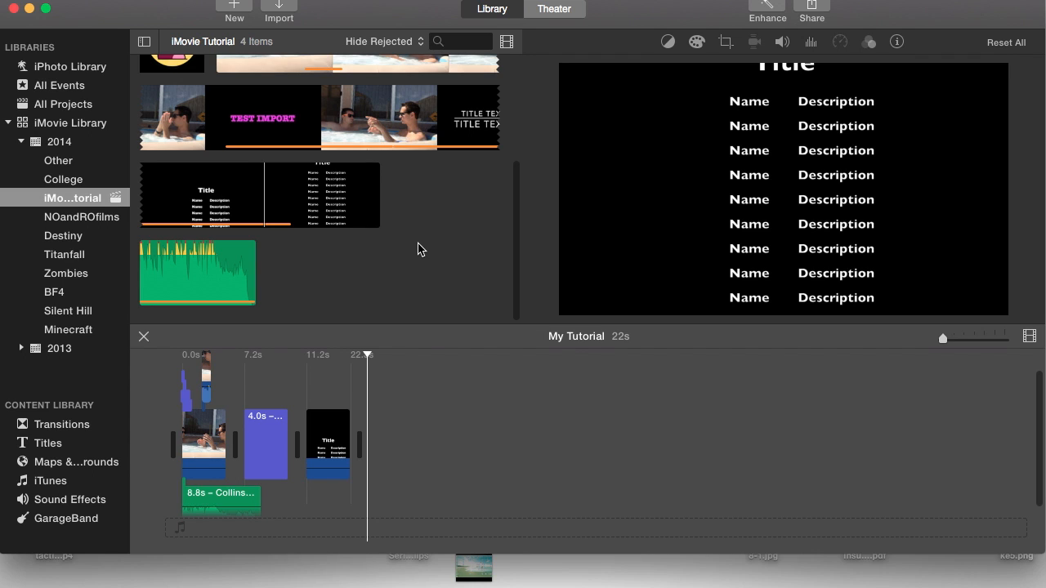
{"action": "mouse_move", "coordinate": [435, 223]}
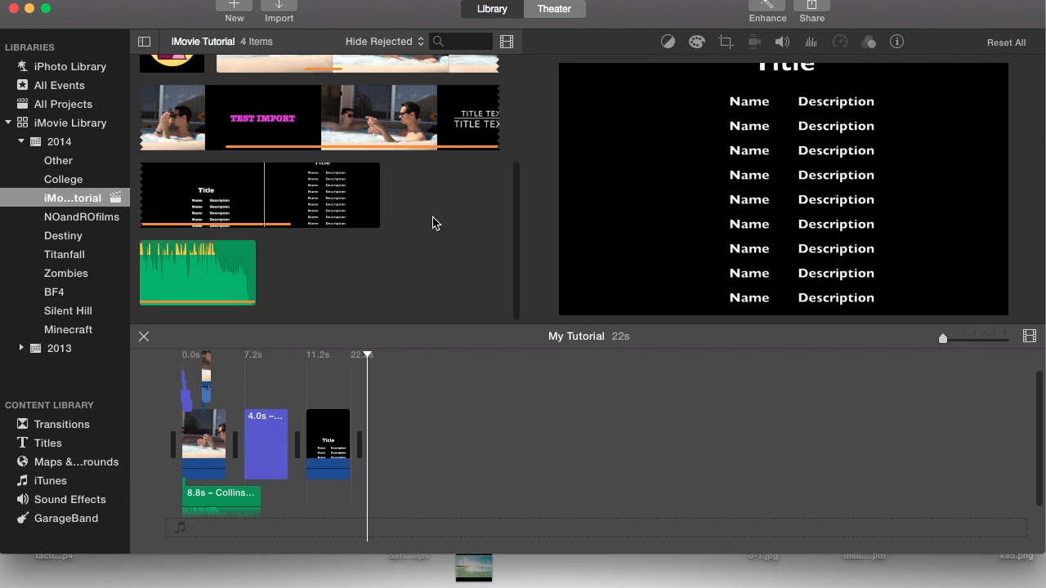